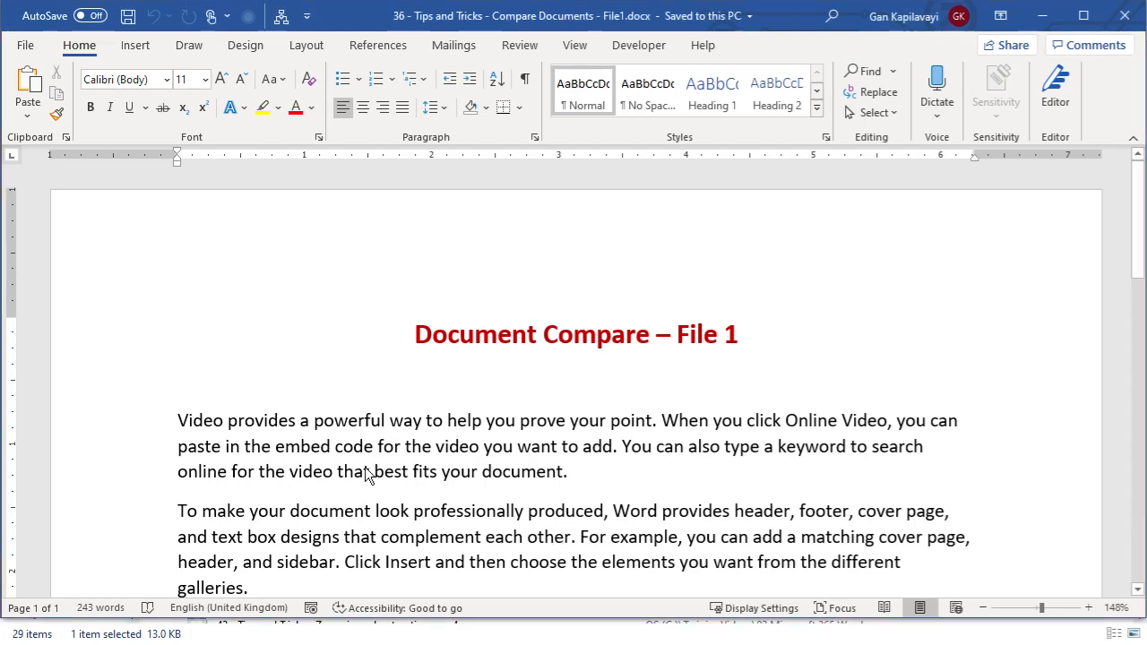
- Emphasise 'PROFESSIONALLY' in the first paragraph of File1 and save the document
left_click(631, 446)
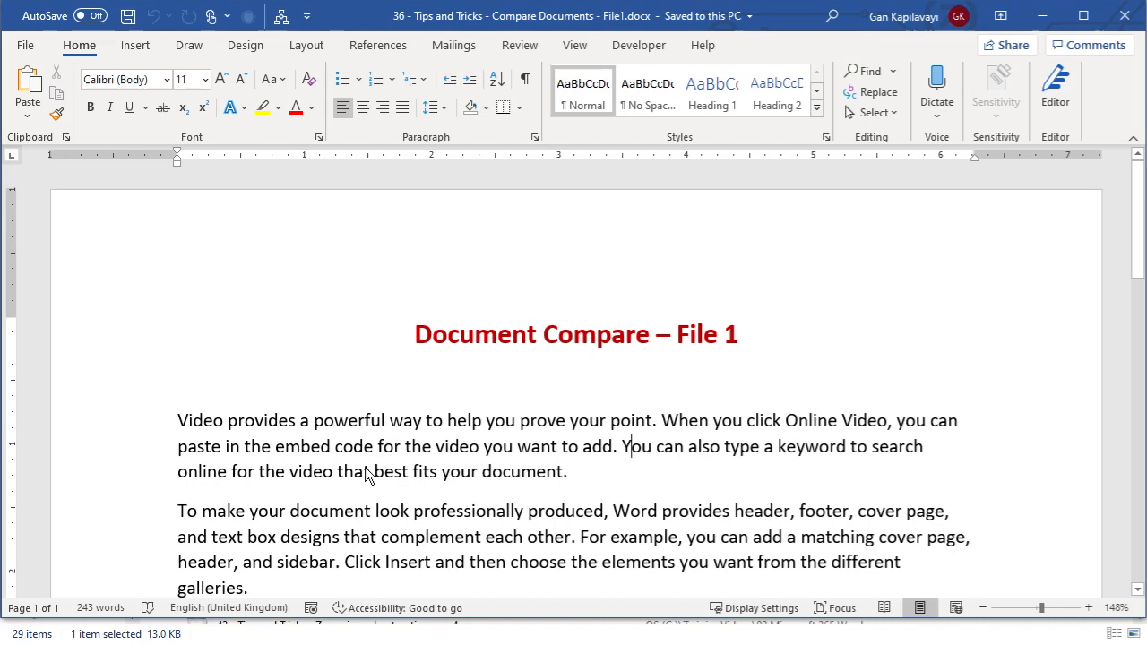
left_click(390, 419)
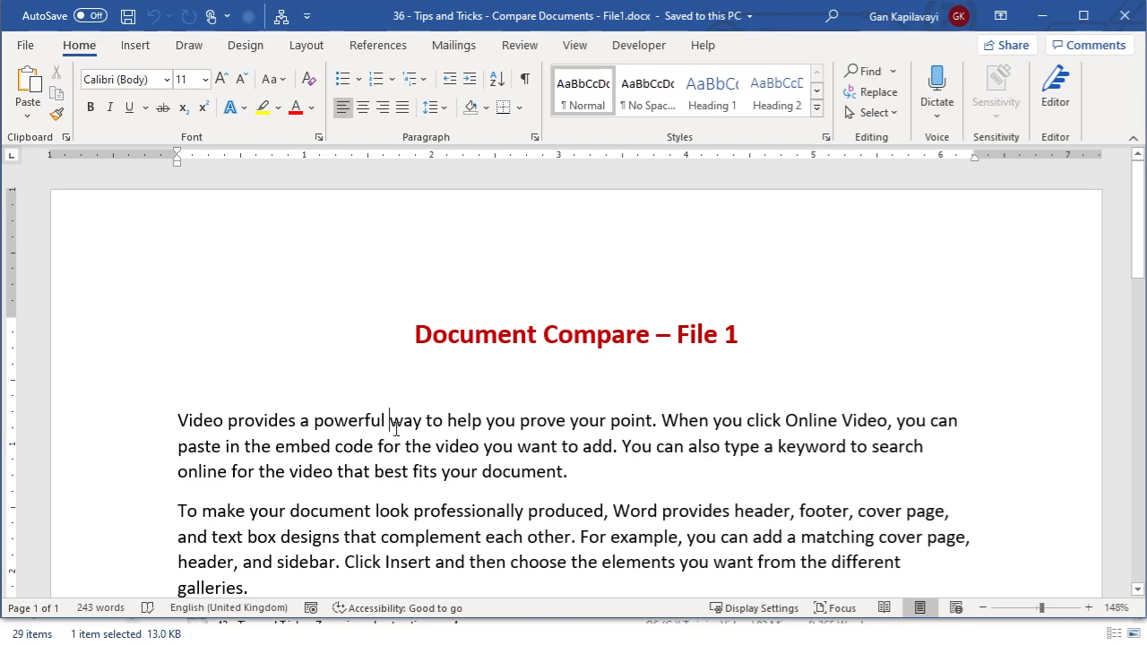
scroll("down", 3)
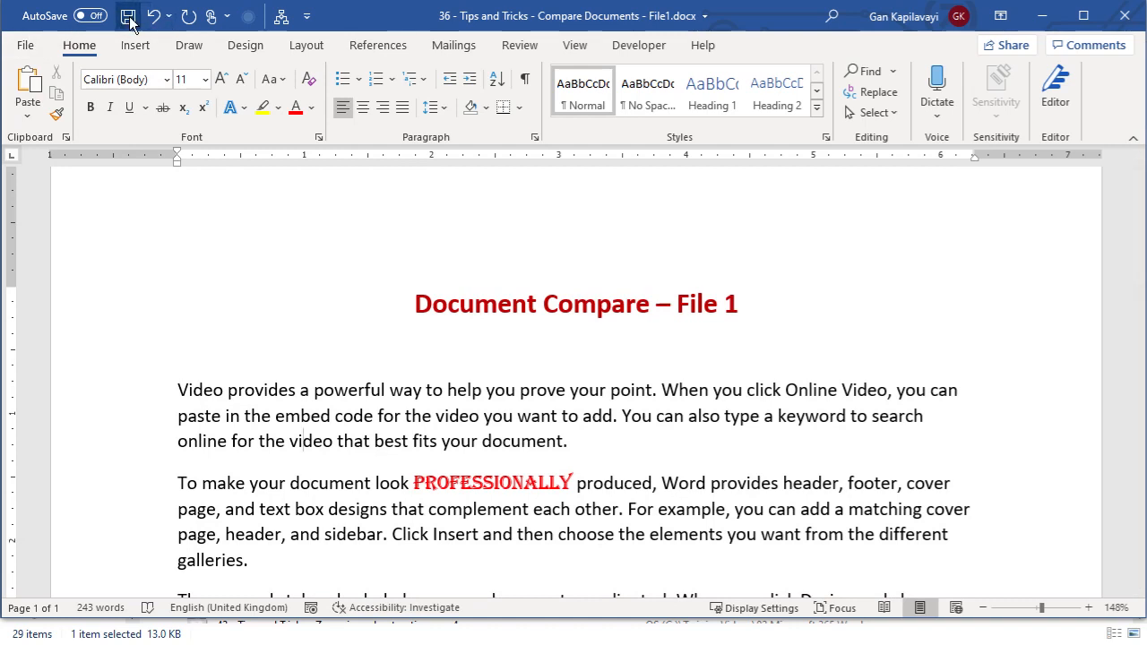
left_click(129, 16)
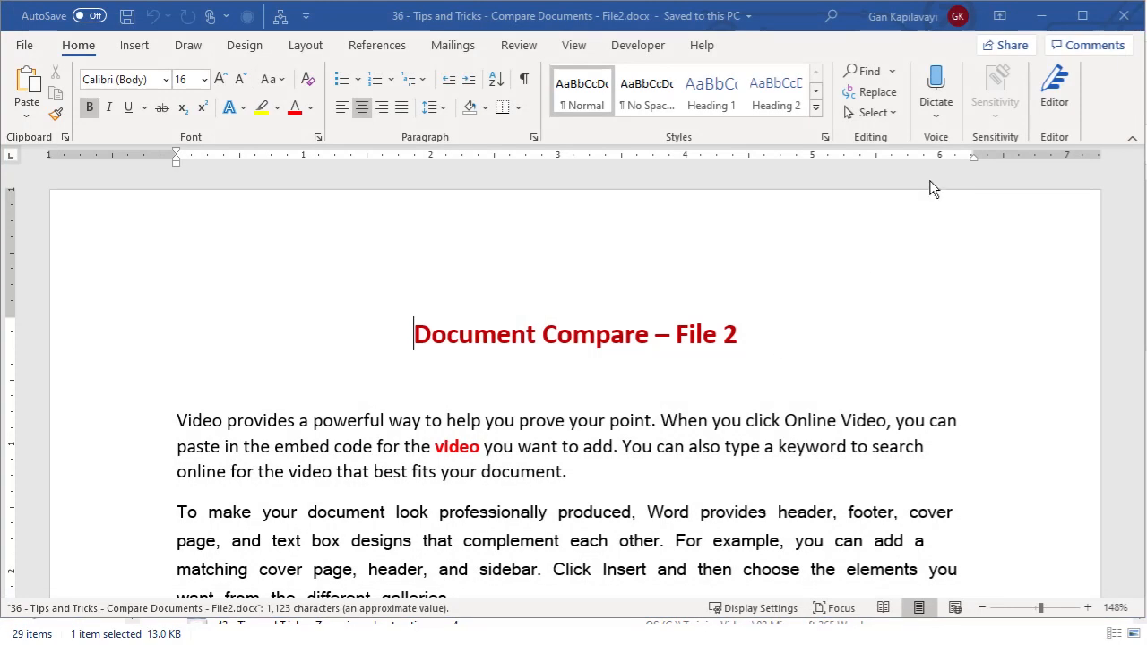
mouse_move(703, 377)
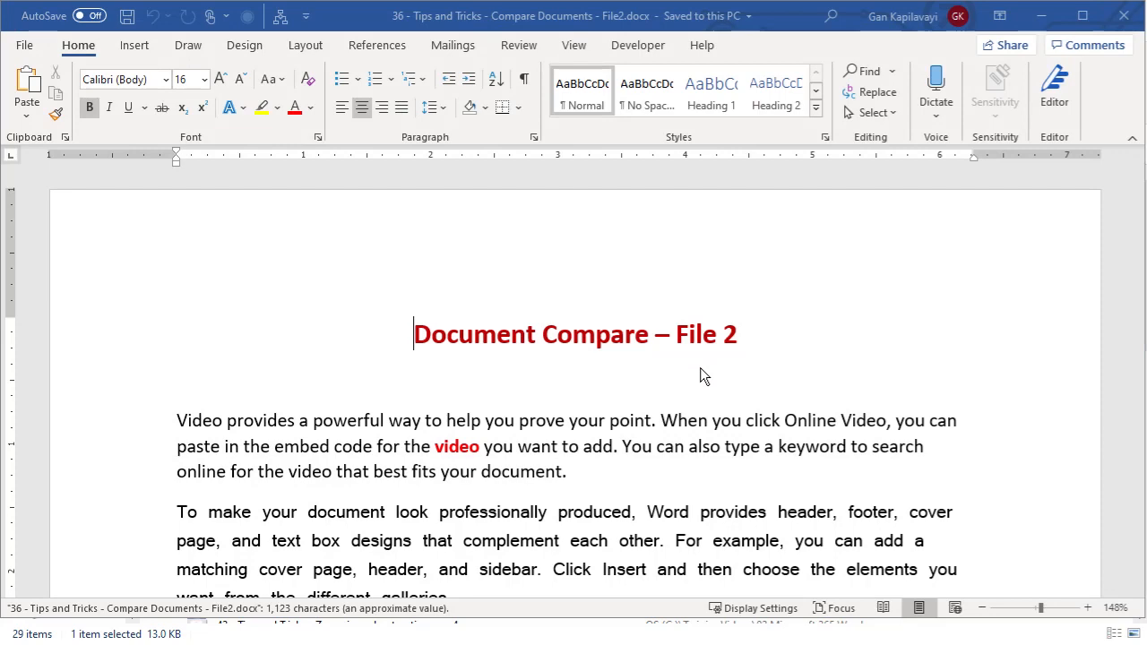
- Scroll through File2 down to its Order ID and Sales Rep table to review the content
scroll("down", 3)
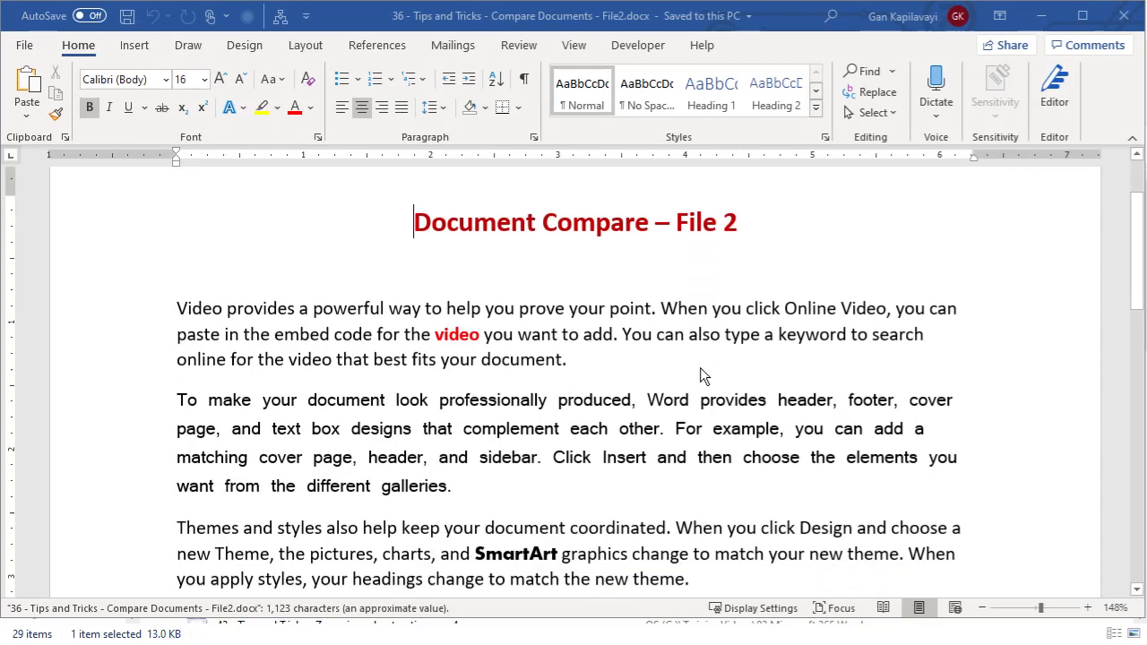
scroll("up", 3)
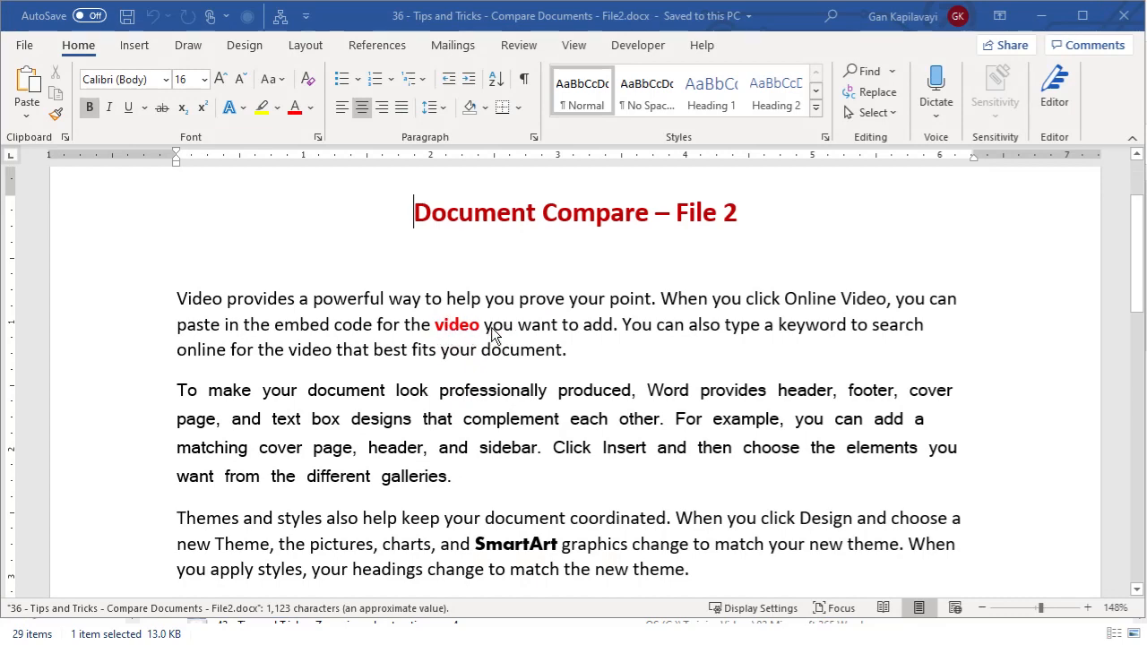
scroll("down", 3)
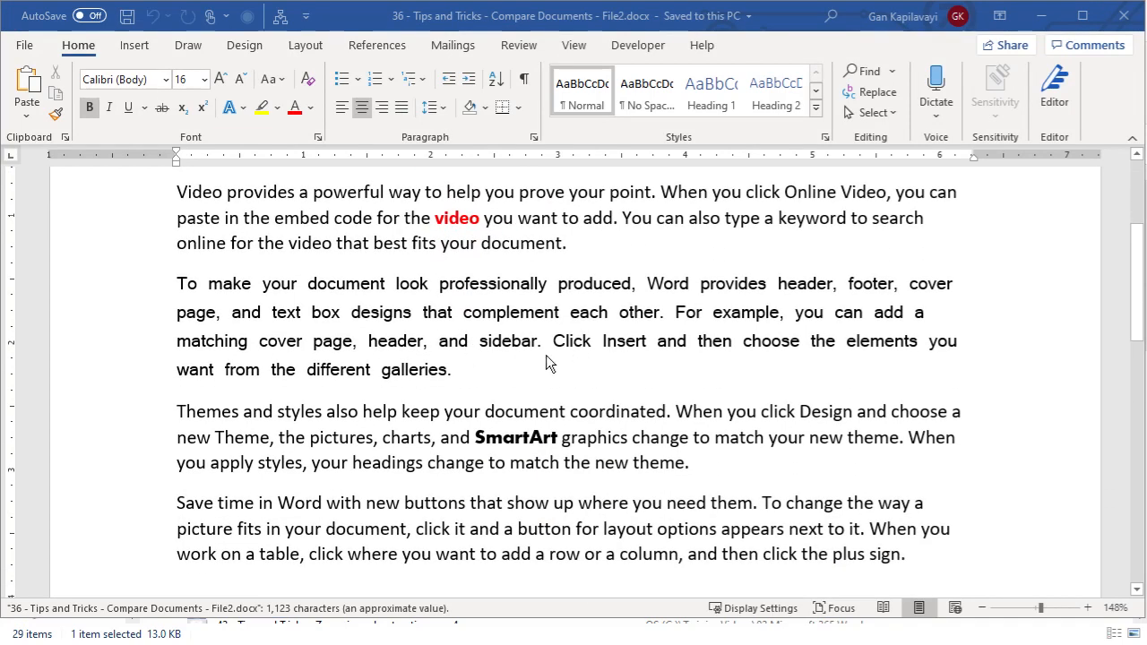
scroll("down", 3)
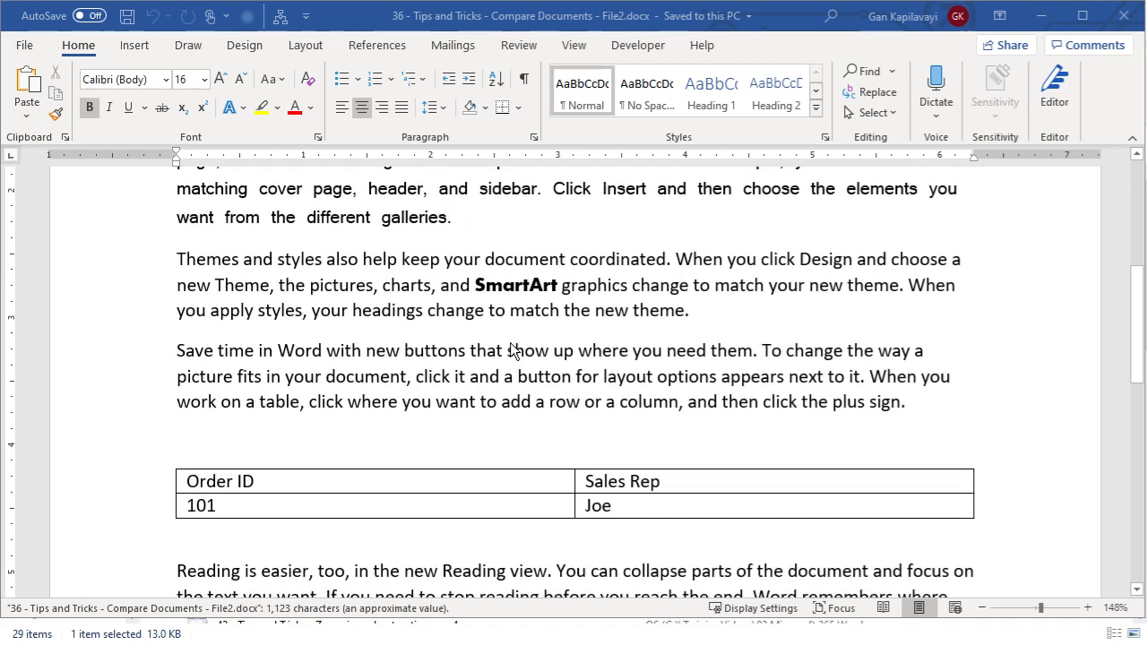
scroll("down", 3)
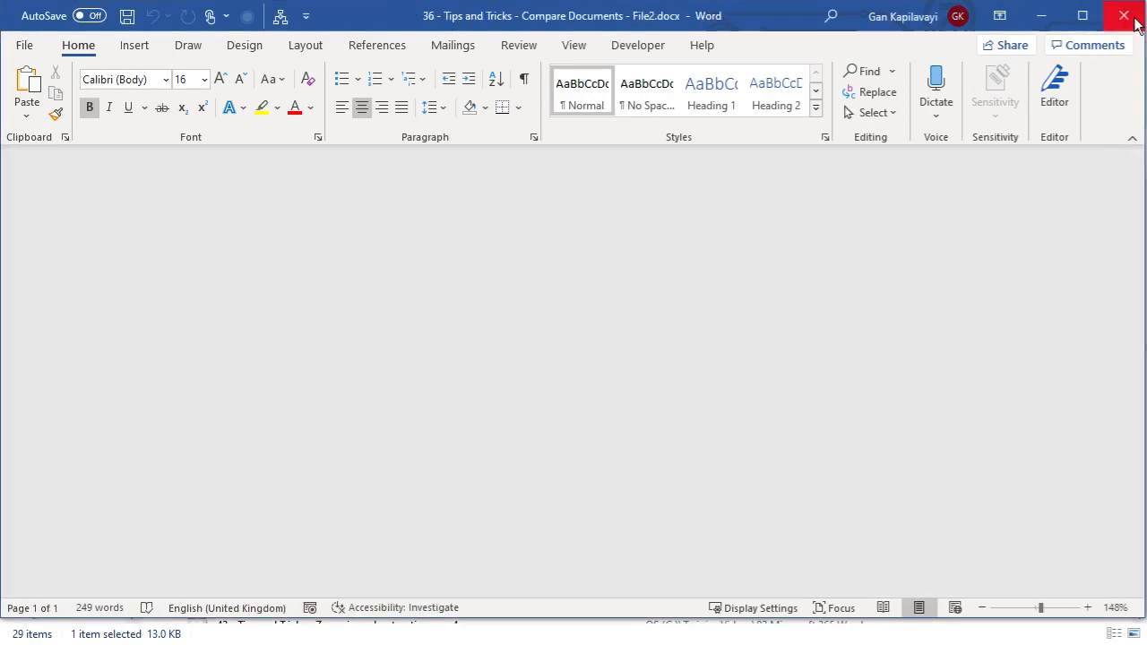
- Close File2, then from Review > Compare bring up the Compare Documents dialog in a blank document
left_click(1125, 14)
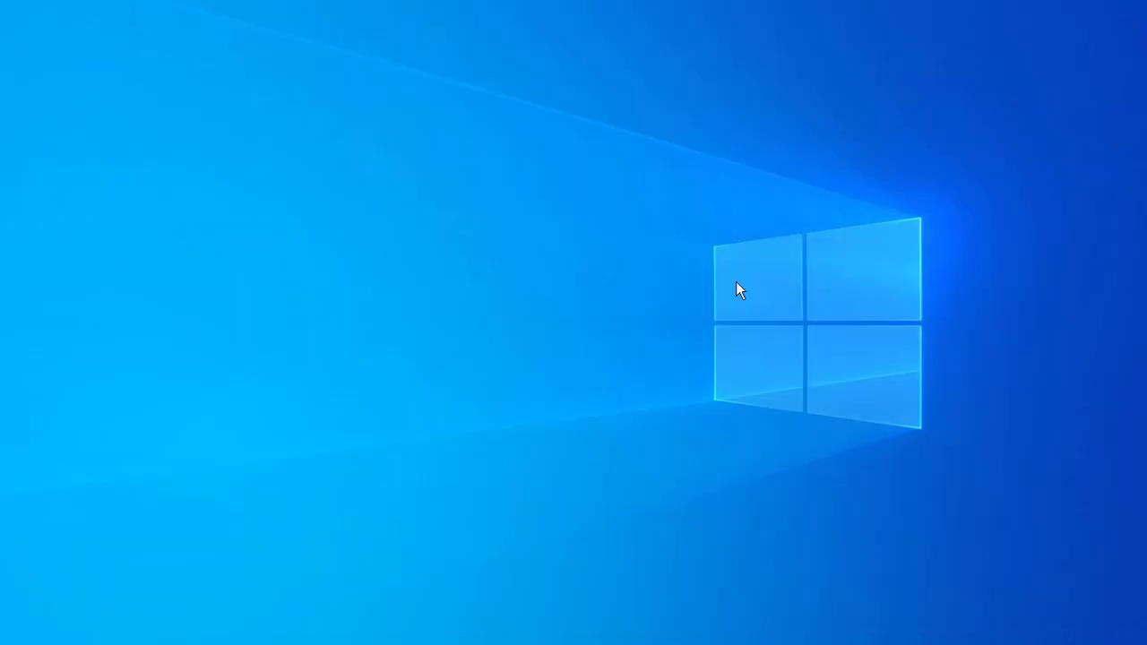
mouse_move(677, 311)
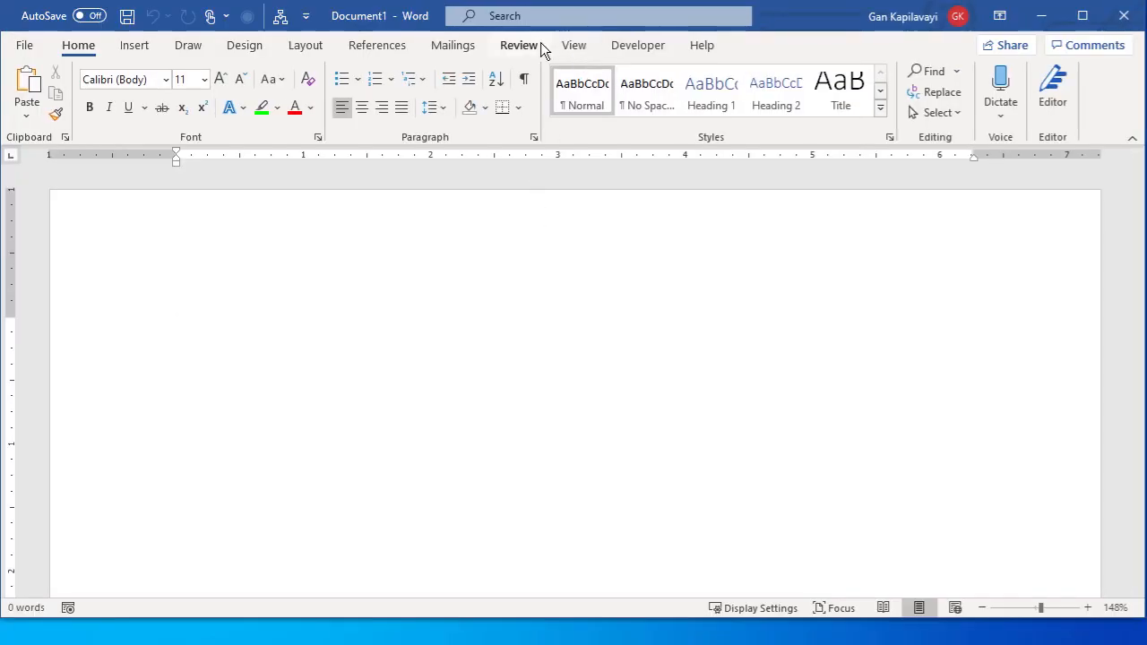
left_click(518, 45)
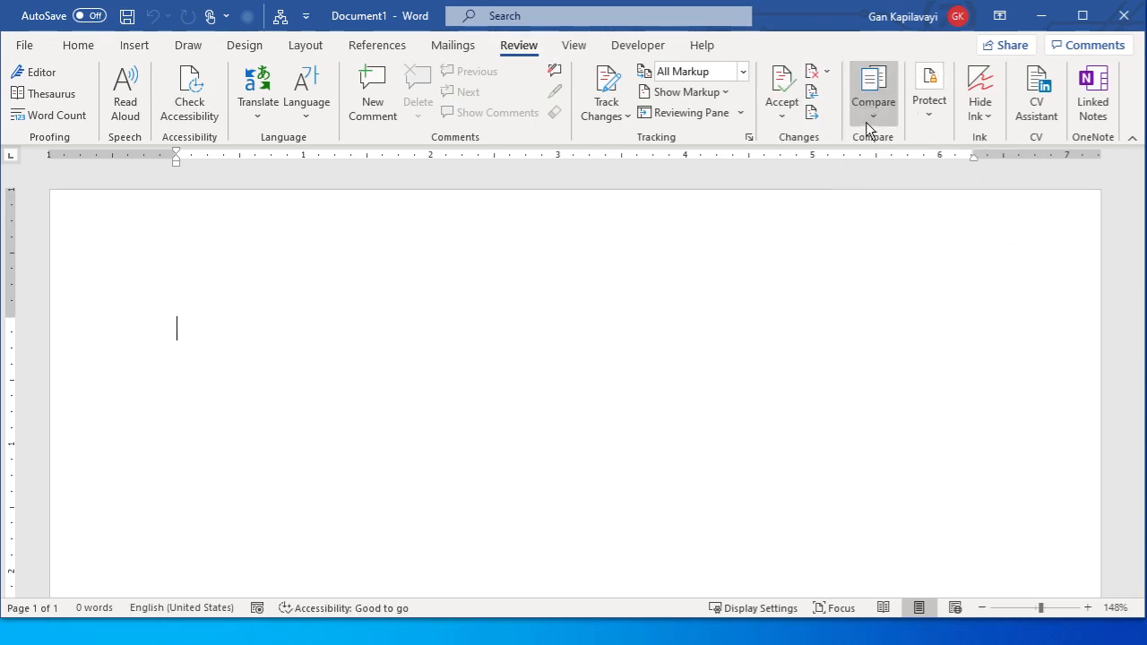
left_click(873, 93)
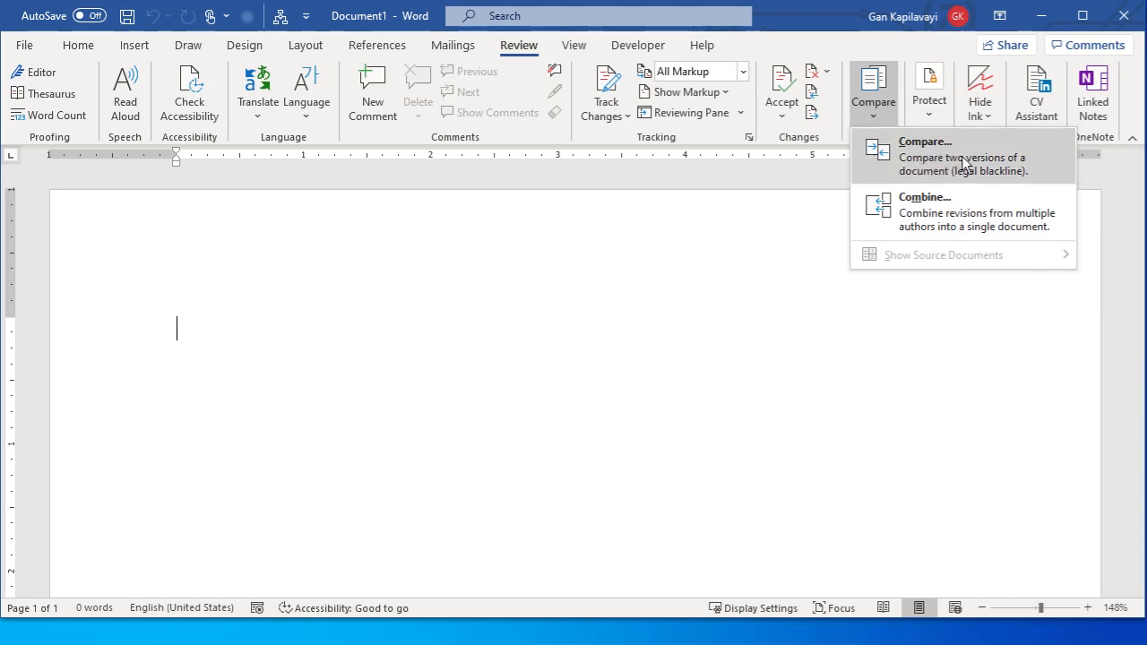
mouse_move(935, 172)
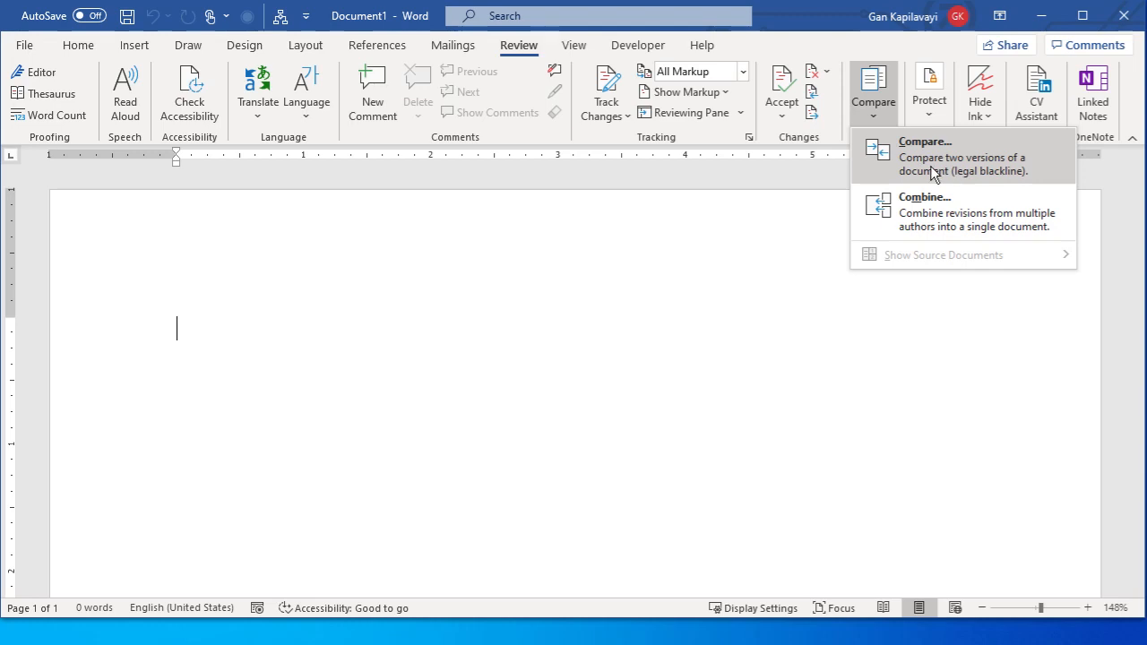
left_click(925, 141)
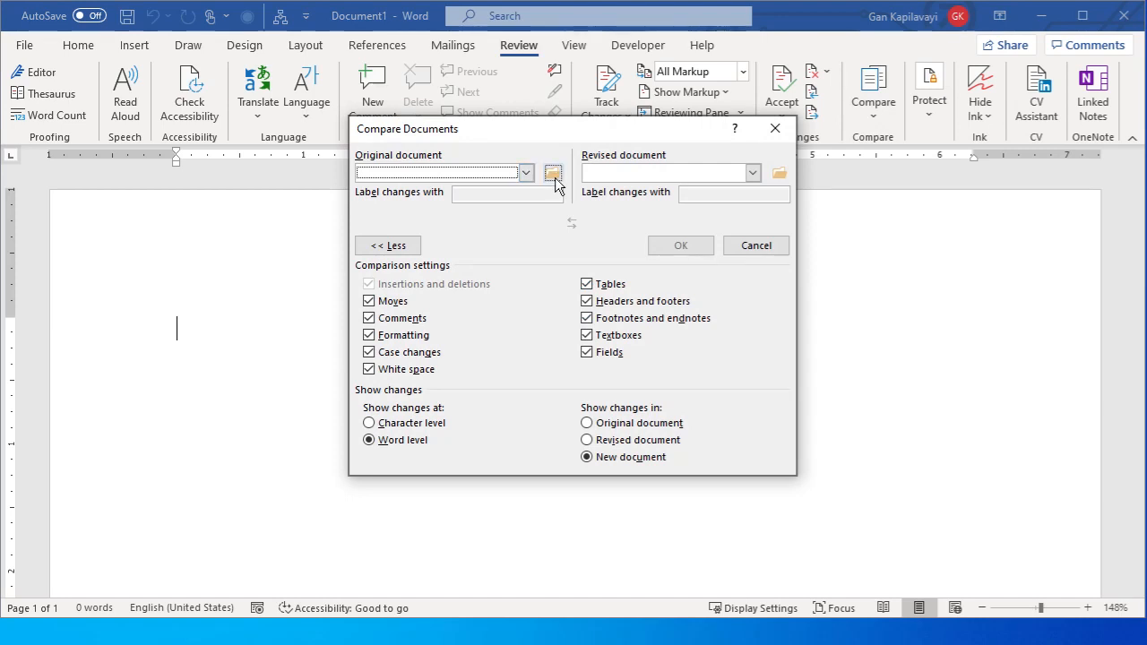
- Choose File1 as the original document and the second compare file as the revised document
left_click(526, 172)
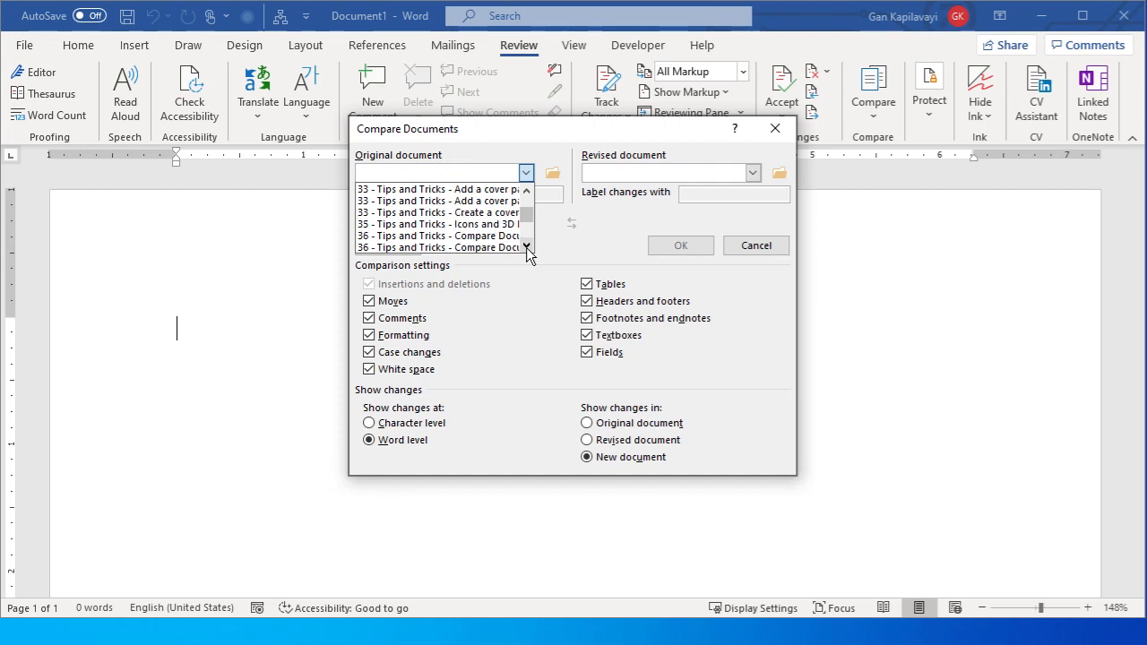
left_click(439, 236)
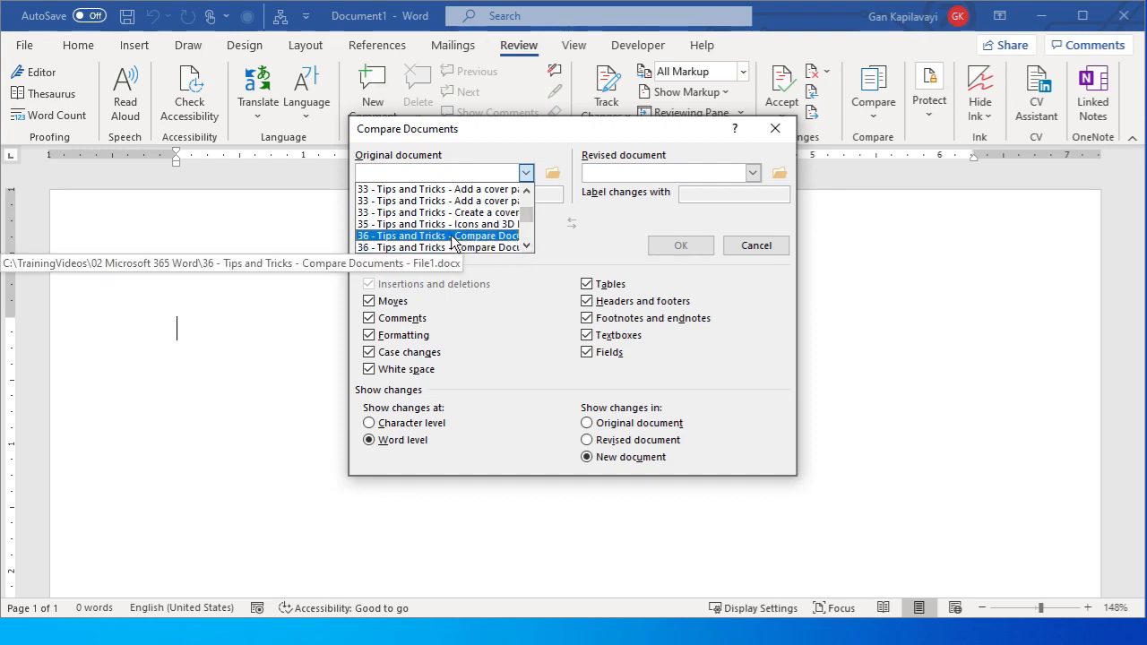
left_click(437, 237)
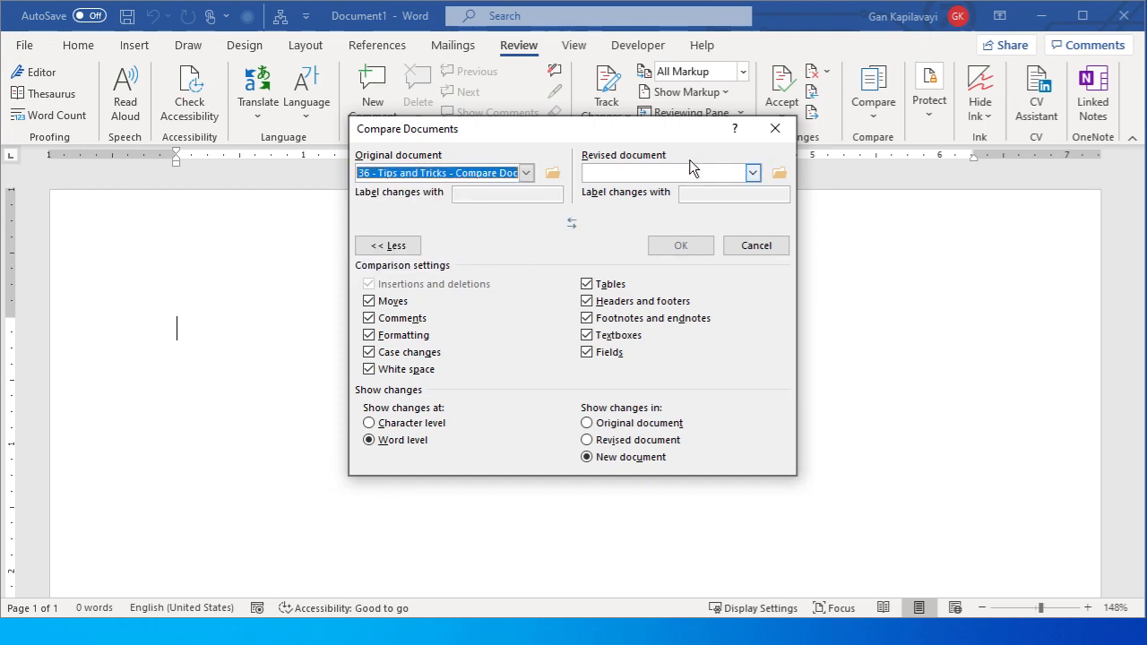
left_click(752, 172)
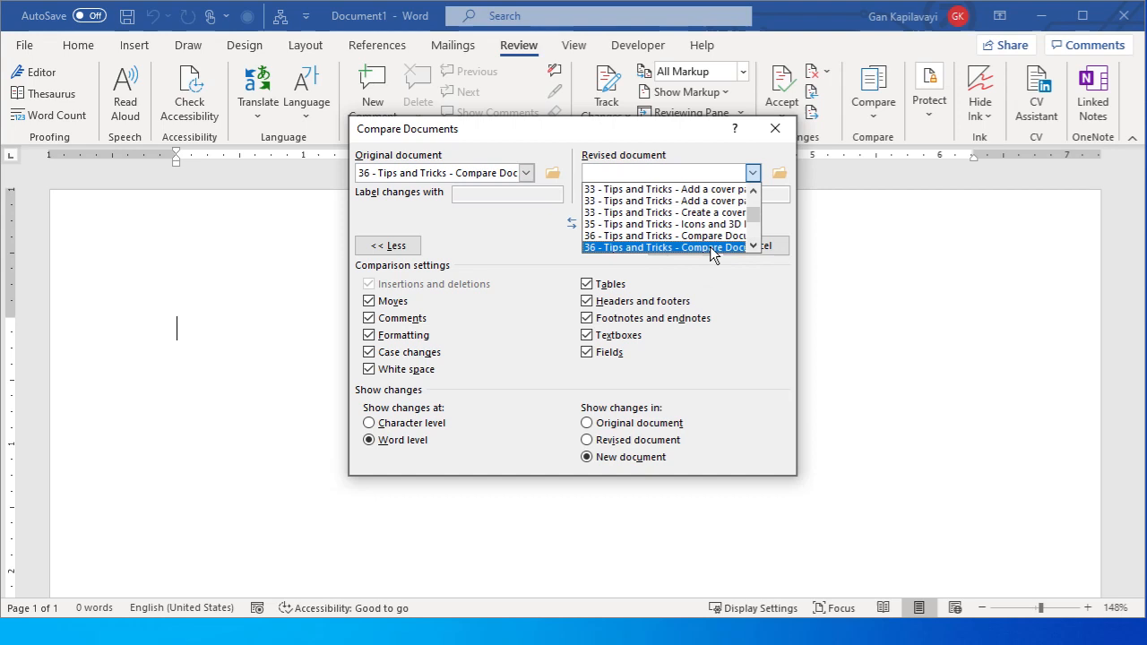
left_click(663, 248)
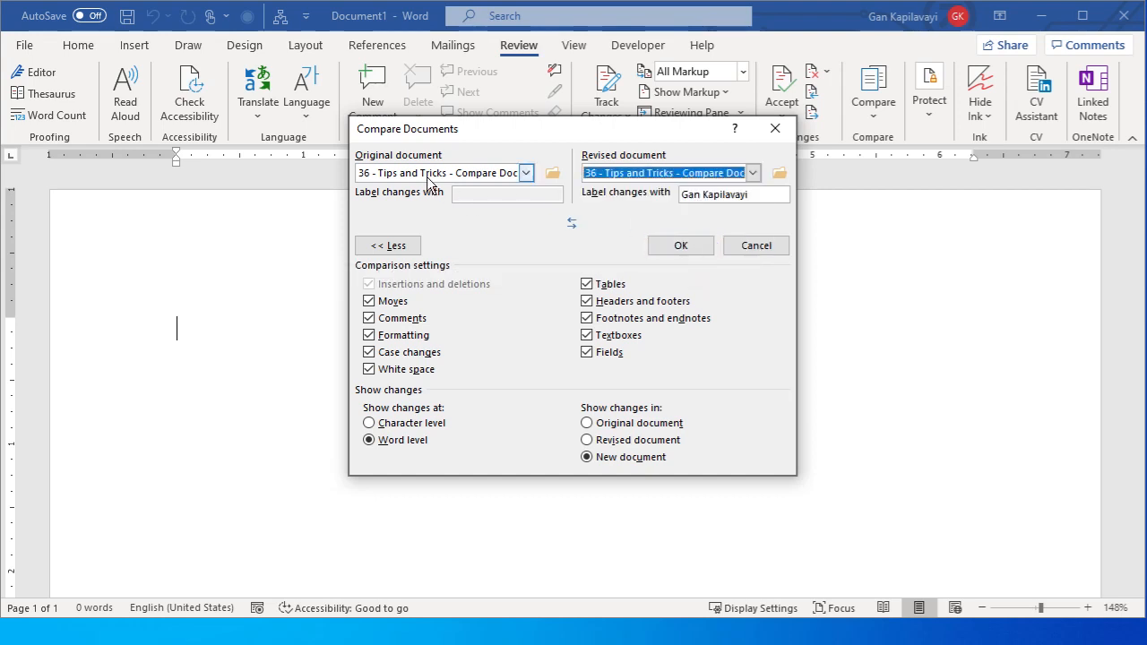
mouse_move(659, 172)
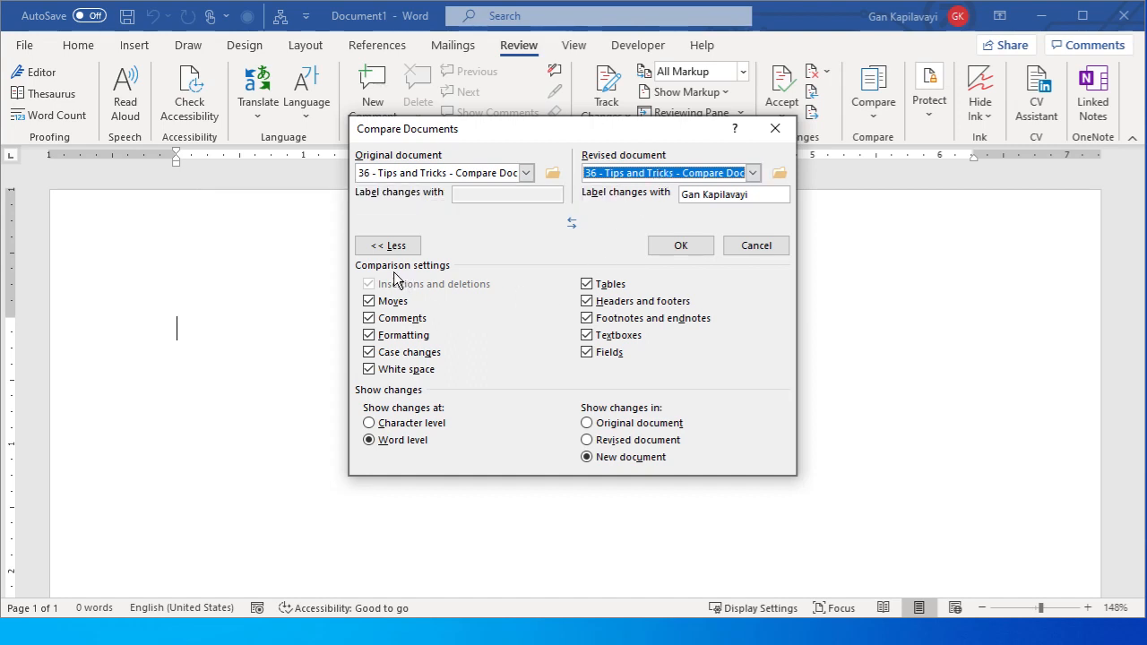
mouse_move(433, 304)
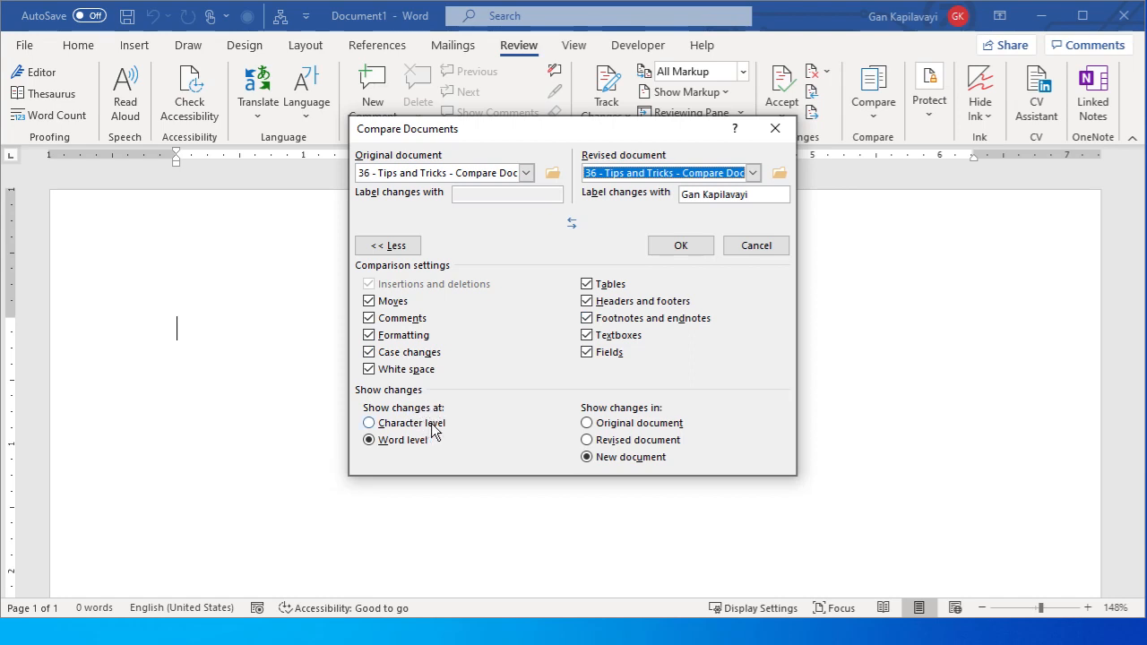
- Run the comparison at Word level with changes shown in a New document
left_click(369, 439)
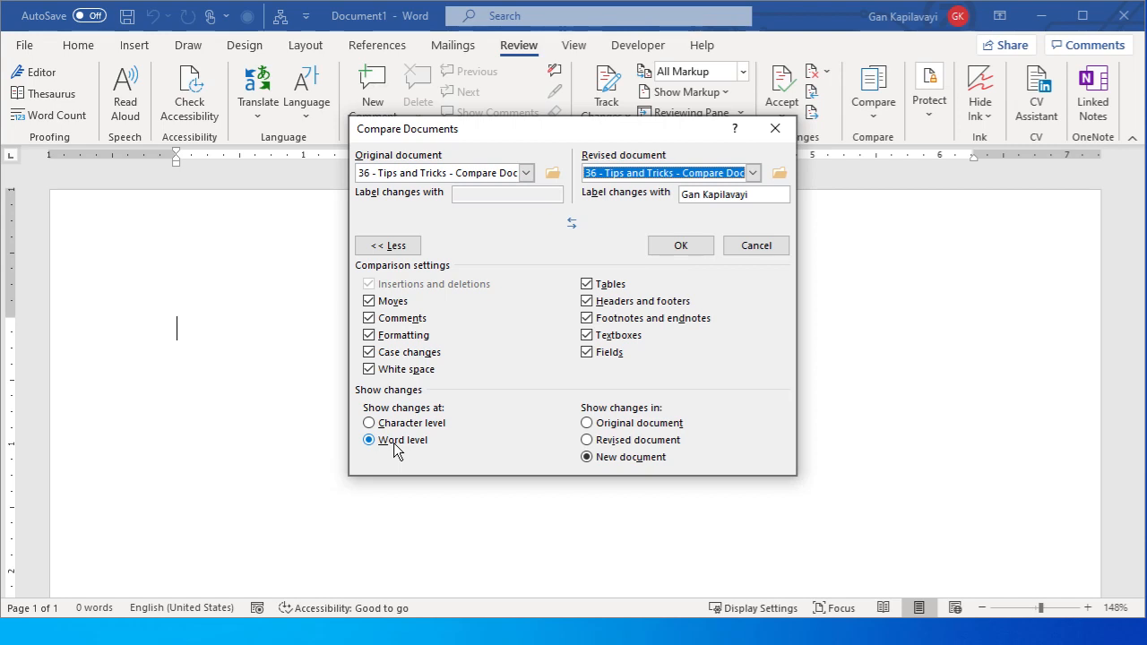
mouse_move(405, 435)
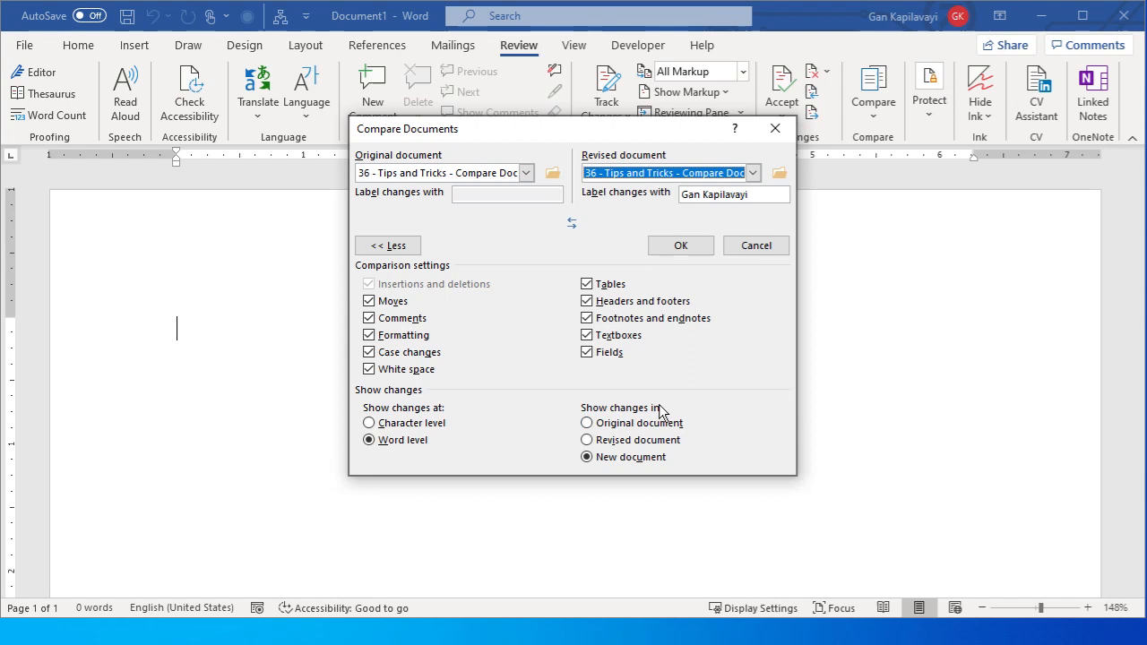
left_click(584, 456)
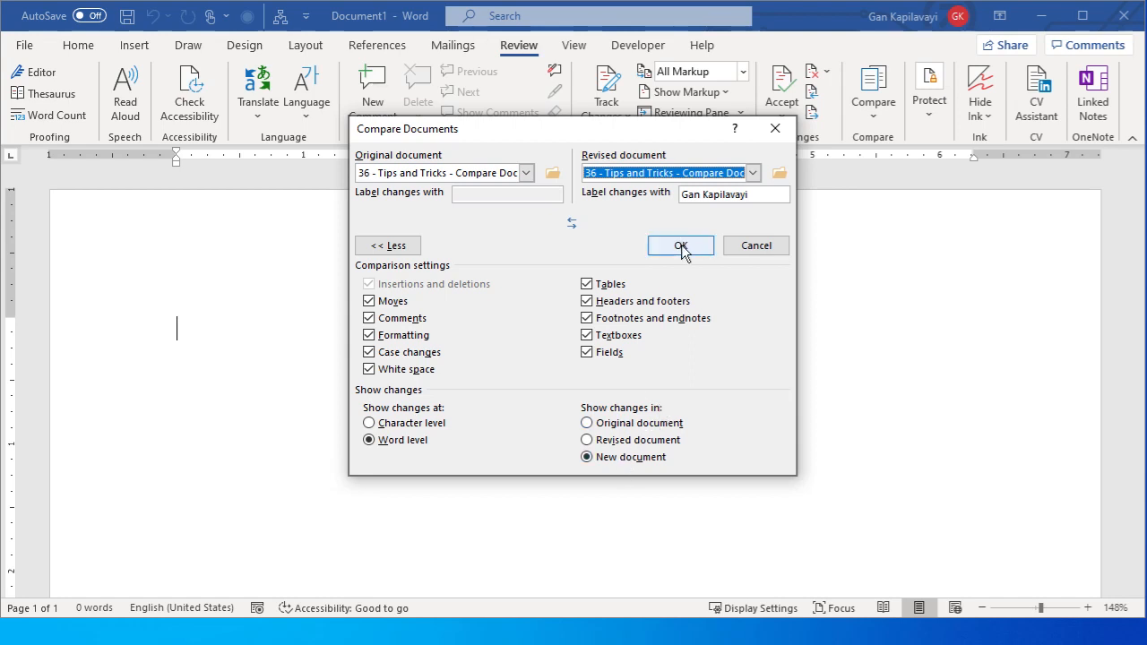
left_click(681, 246)
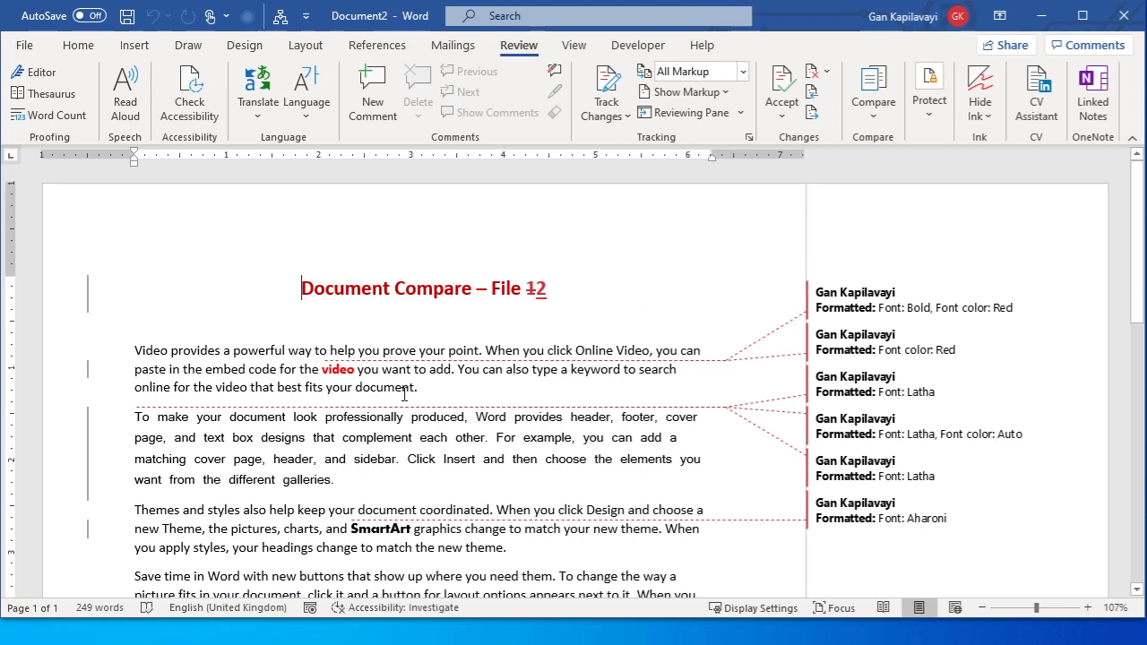
mouse_move(290, 344)
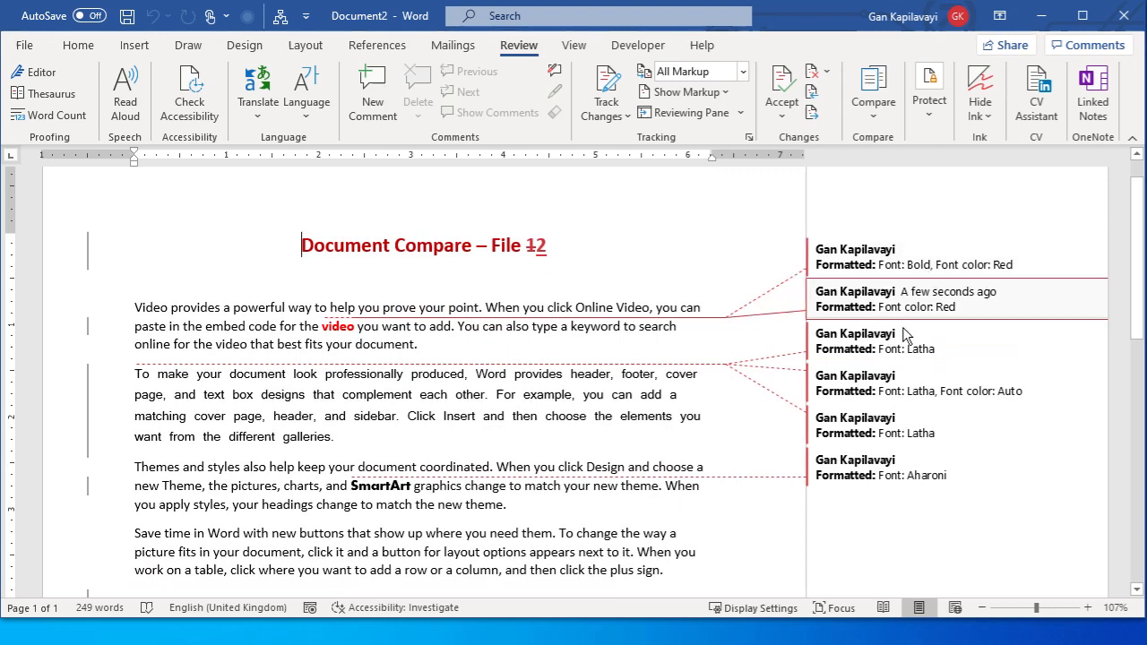
mouse_move(907, 337)
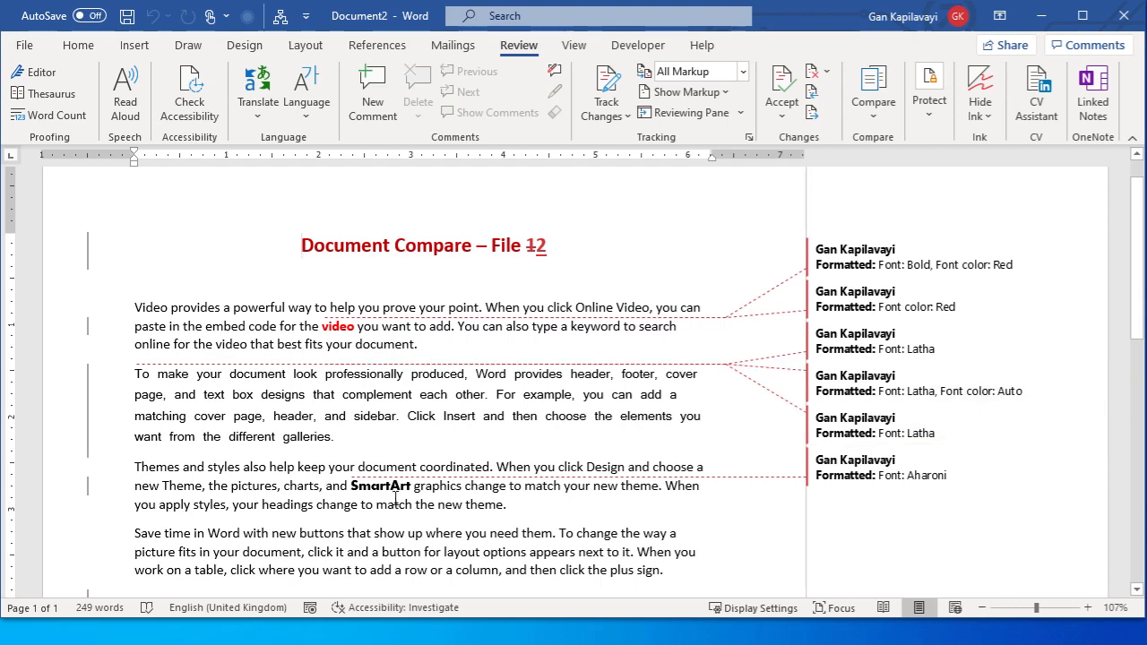
scroll("down", 3)
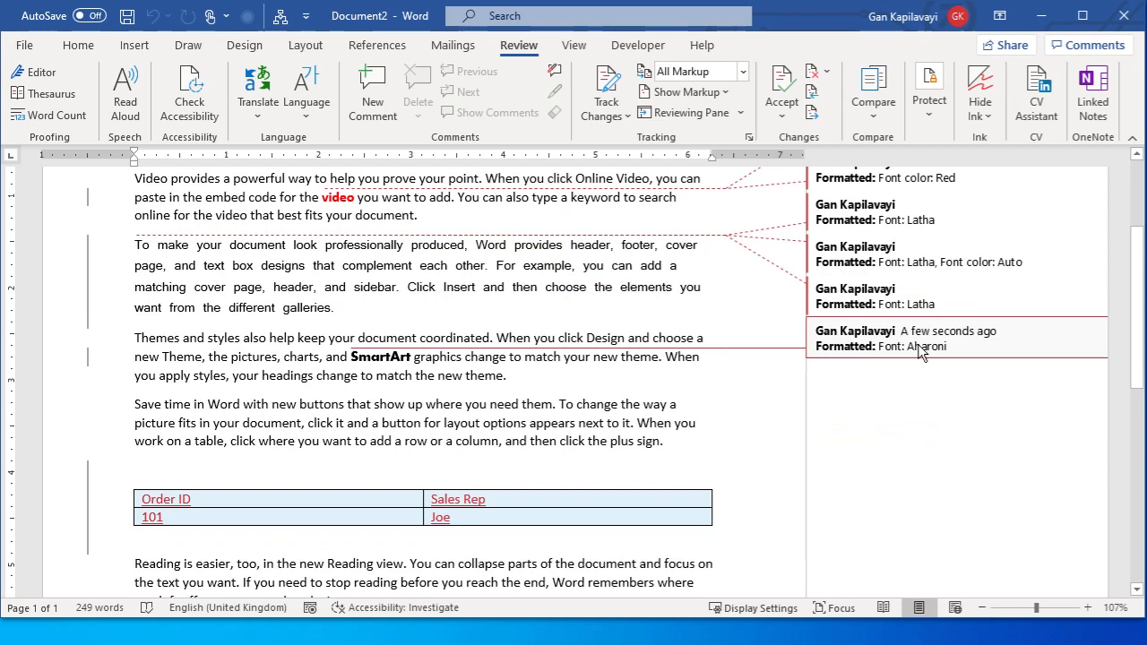
scroll("down", 3)
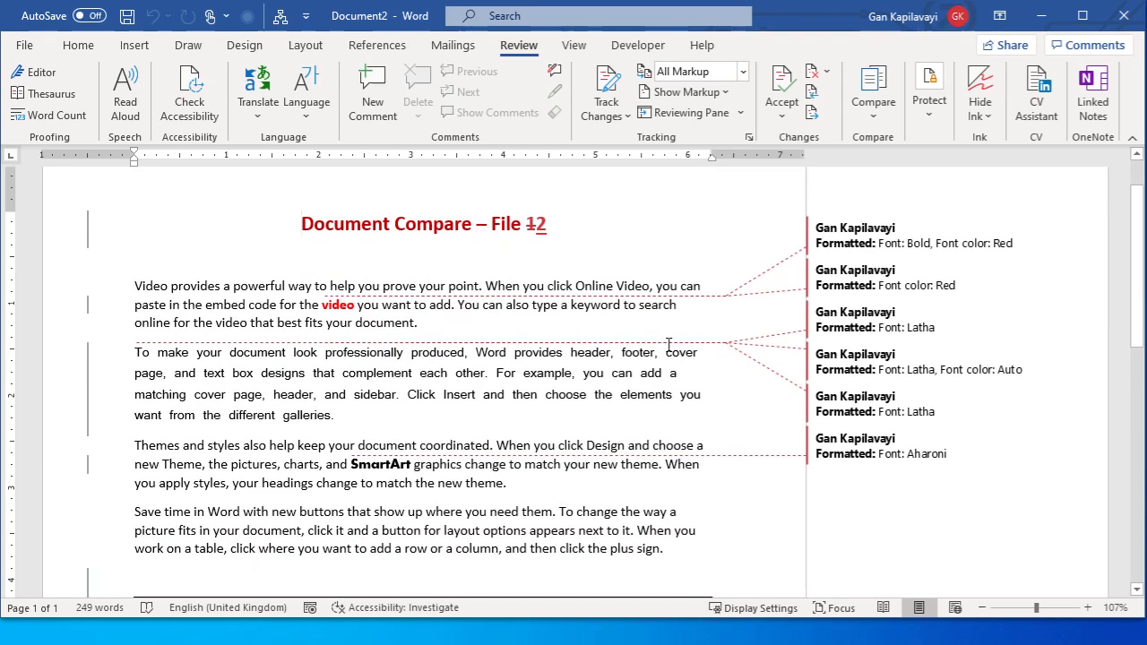
scroll("down", 3)
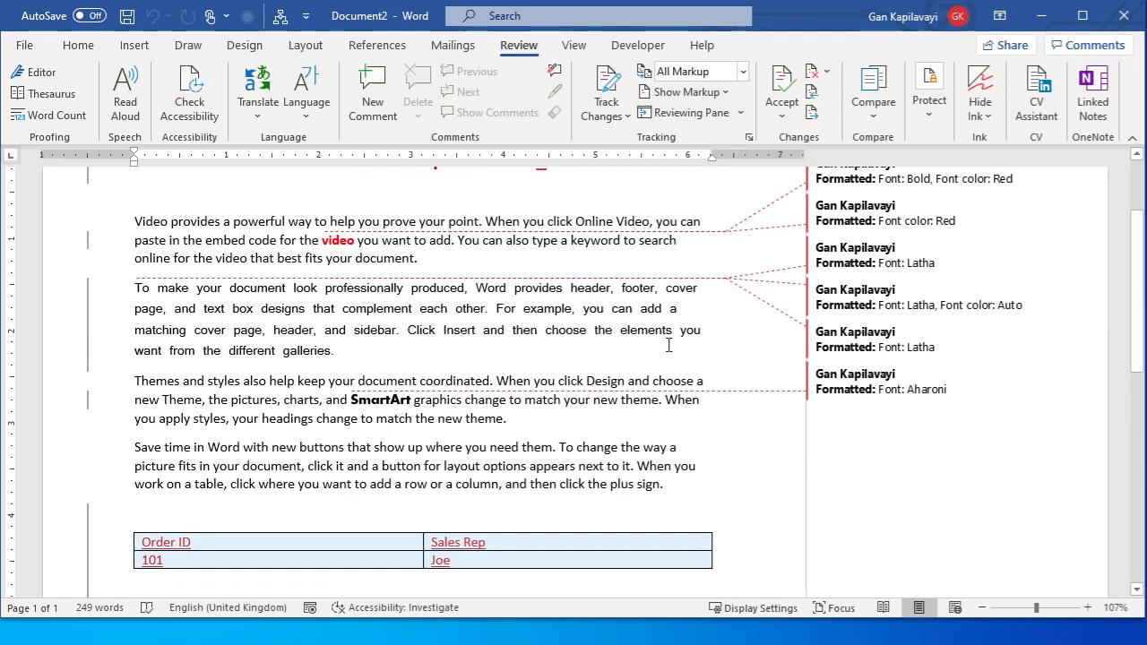